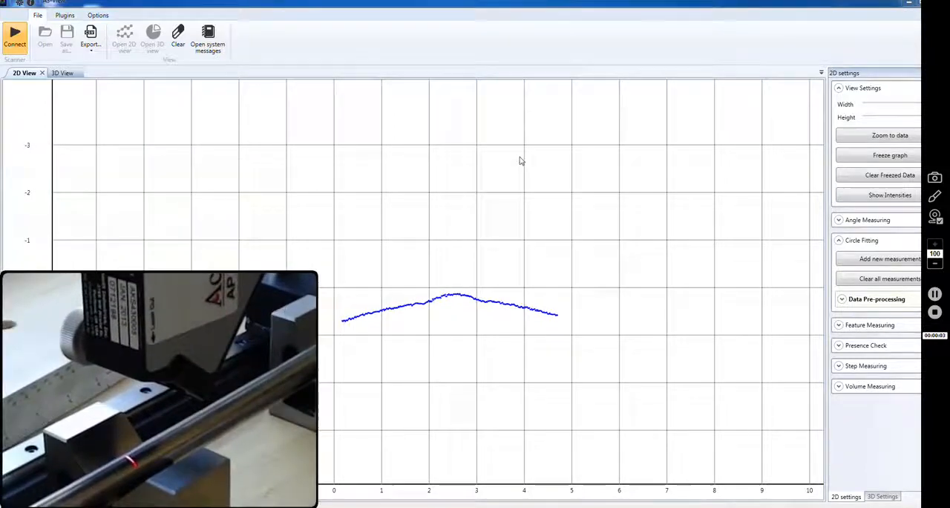
{"action": "mouse_move", "coordinate": [613, 129]}
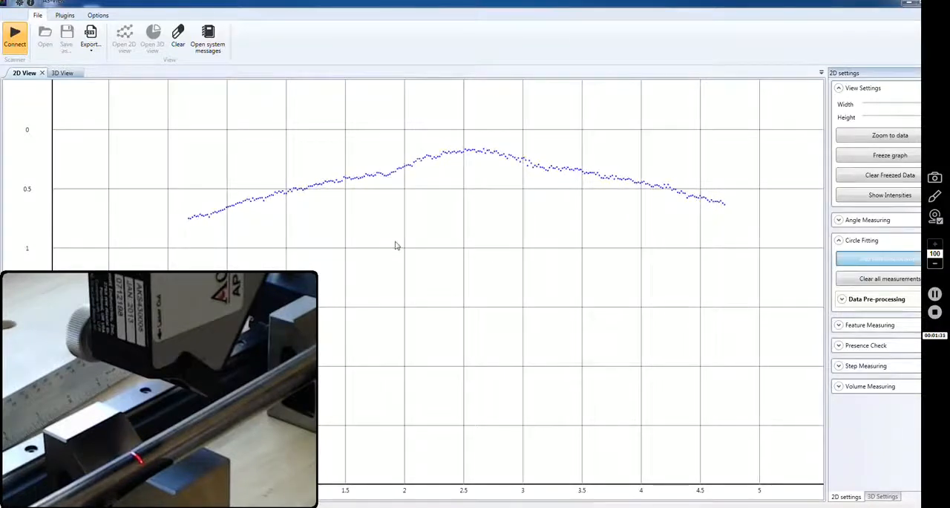
Step: Add circle-fitting measurement Radius 02 and stretch its region across the weld bead profile
{"action": "left_click", "coordinate": [889, 259]}
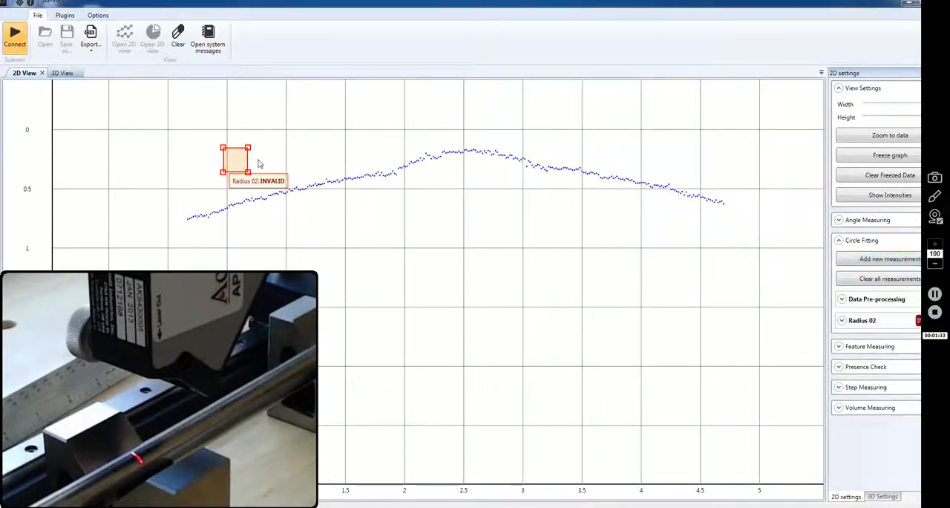
{"action": "left_click_drag", "start_coordinate": [250, 172], "coordinate": [651, 272]}
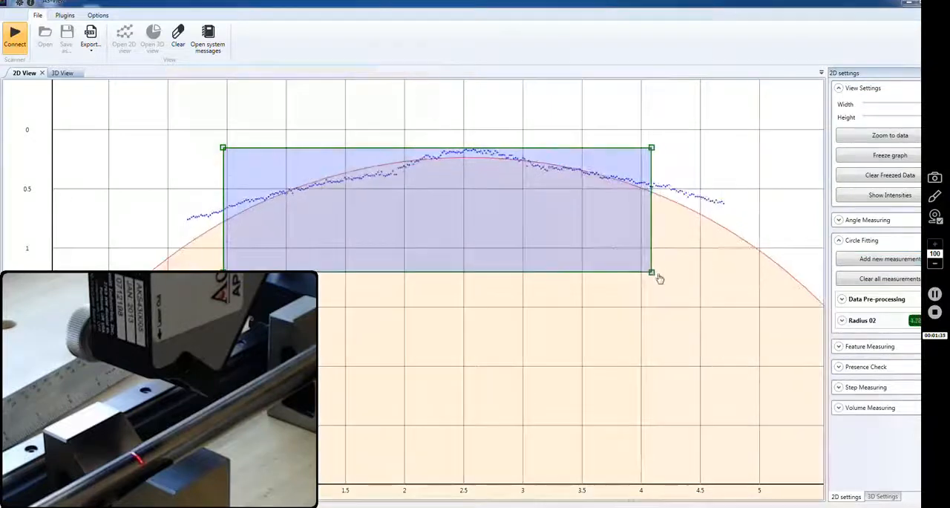
{"action": "left_click_drag", "start_coordinate": [651, 271], "coordinate": [771, 293]}
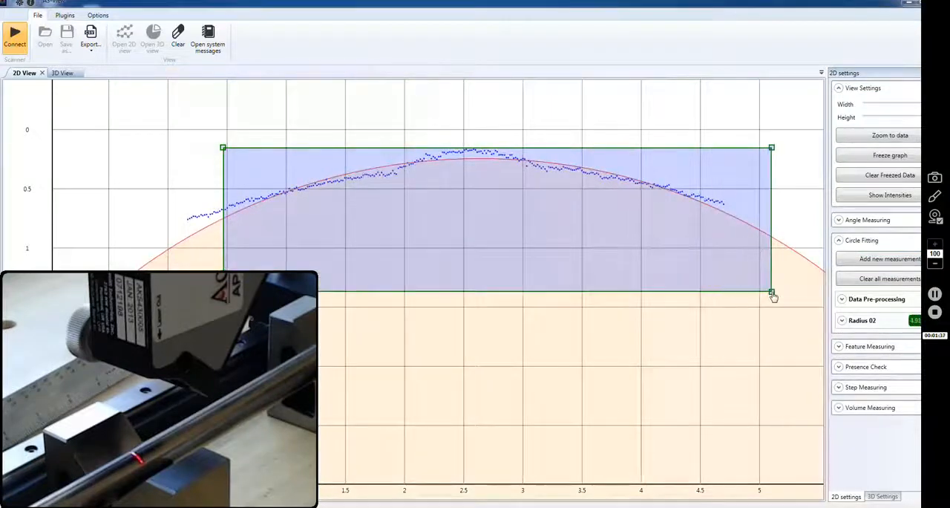
{"action": "left_click_drag", "start_coordinate": [223, 147], "coordinate": [136, 161]}
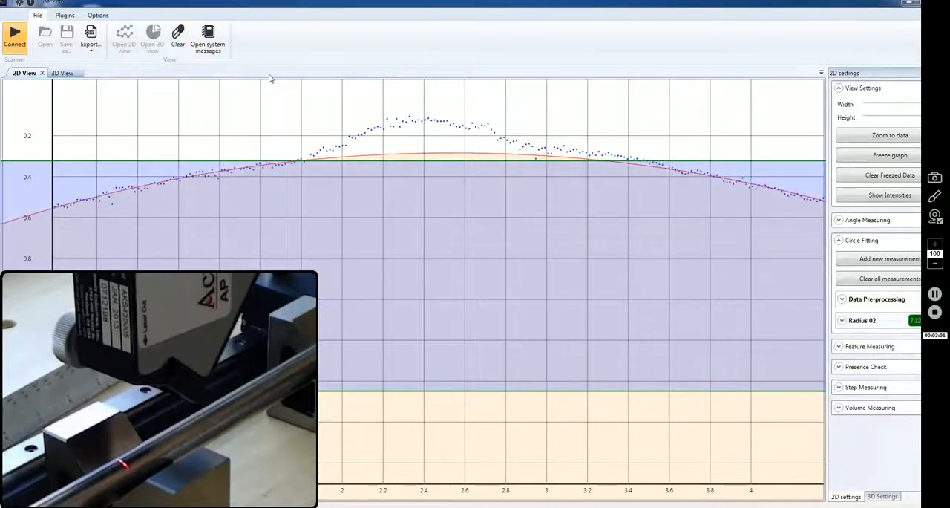
Step: Refit Radius 02 to the tube surface beside the bead, giving a radius of about 7.1
{"action": "left_click", "coordinate": [61, 72]}
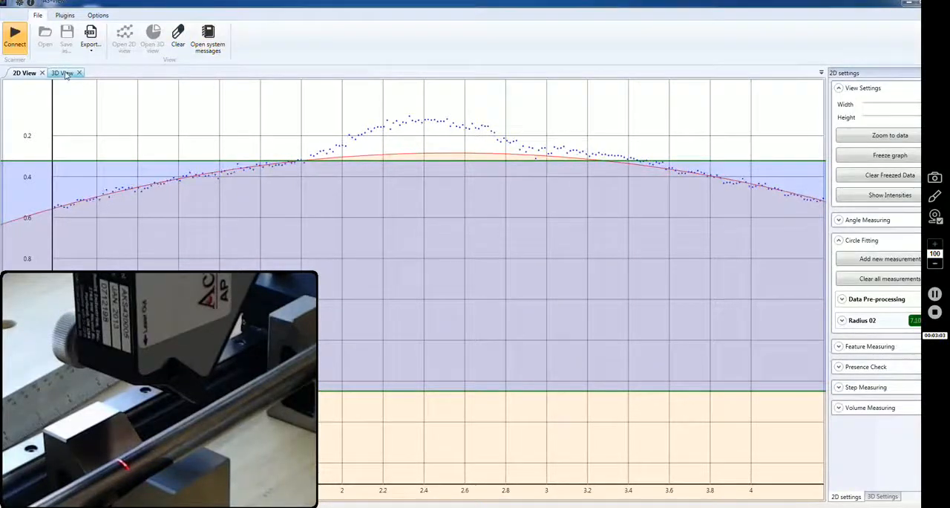
Step: Switch to the 3D View and set Data view mode to Static points in 3D Settings
{"action": "left_click", "coordinate": [62, 73]}
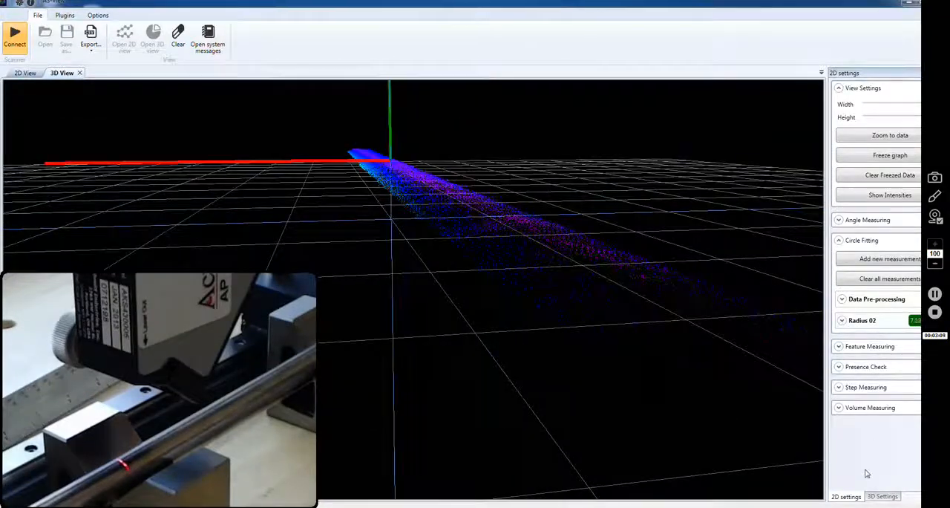
{"action": "left_click", "coordinate": [882, 496]}
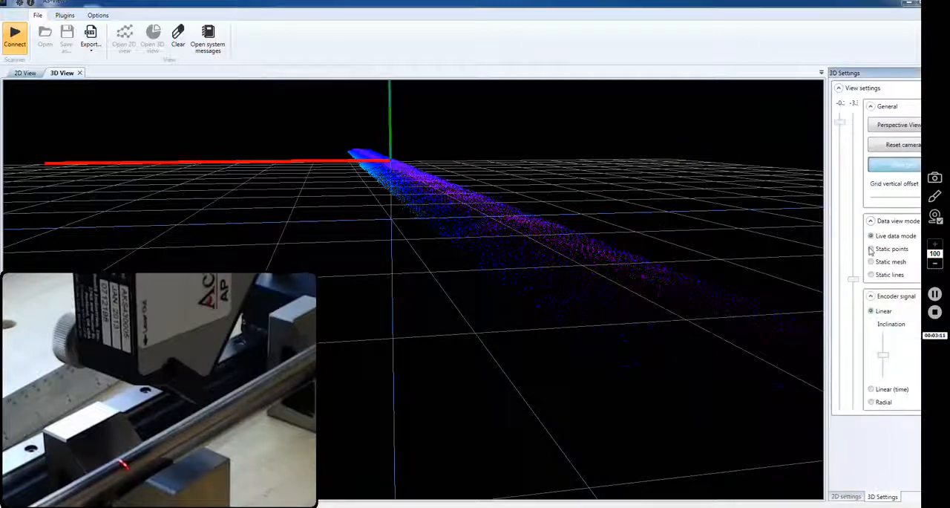
{"action": "left_click", "coordinate": [870, 249]}
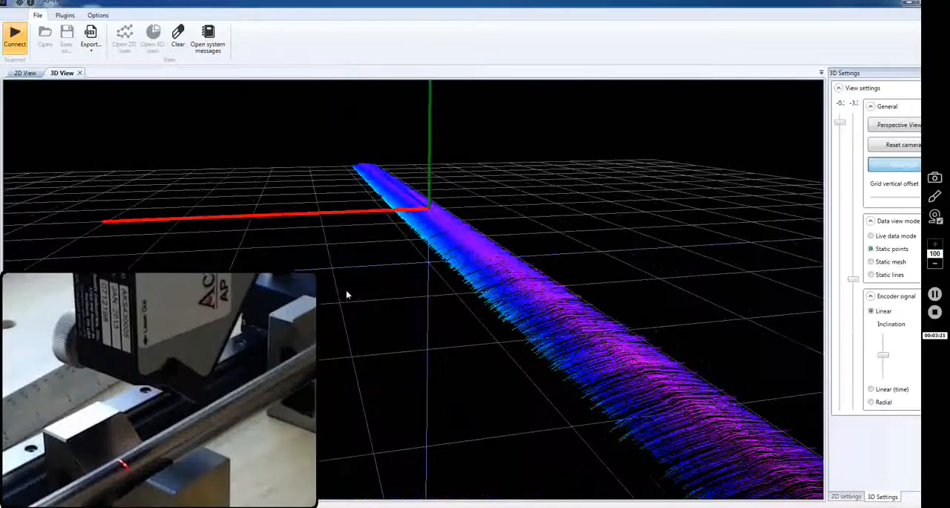
{"action": "left_click", "coordinate": [177, 35]}
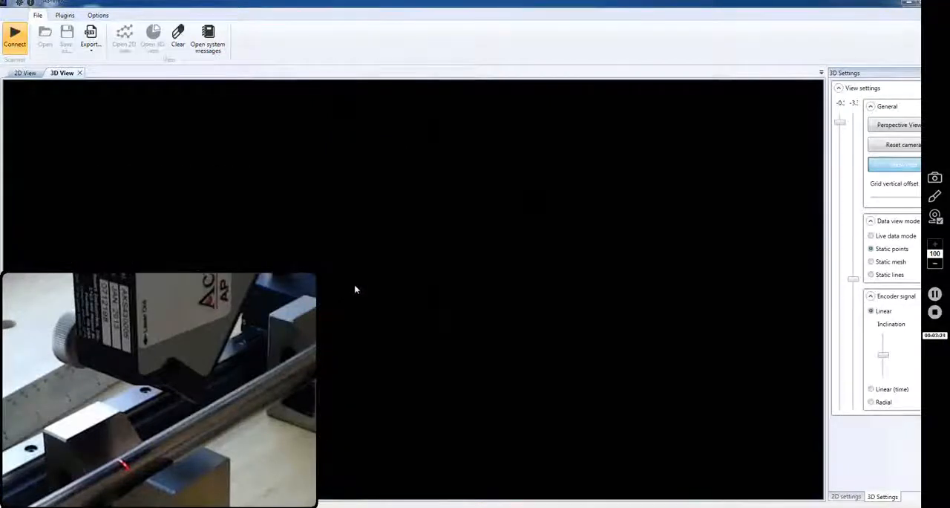